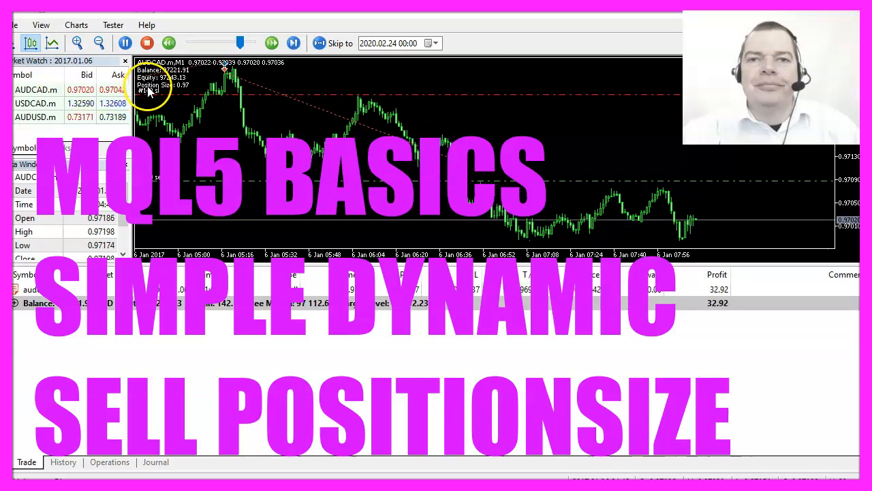
- Return to the MetaTrader 5 terminal showing the Strategy Tester settings for the expert
left_click(294, 42)
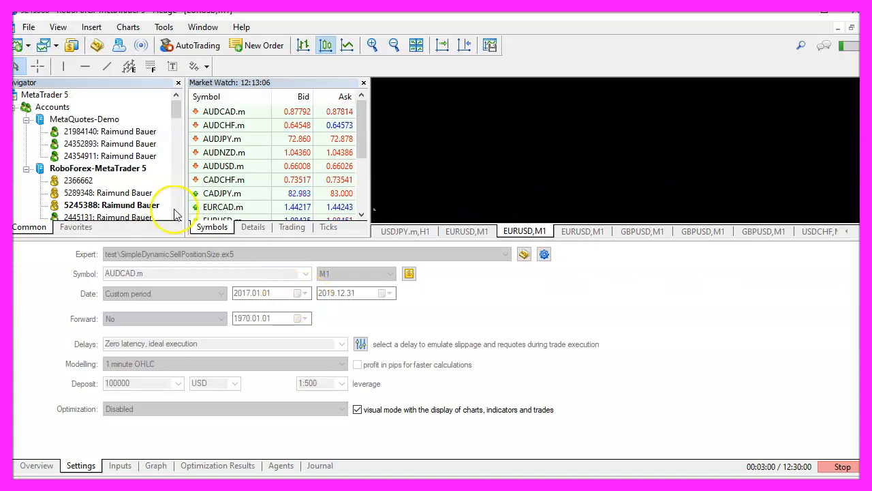
mouse_move(96, 45)
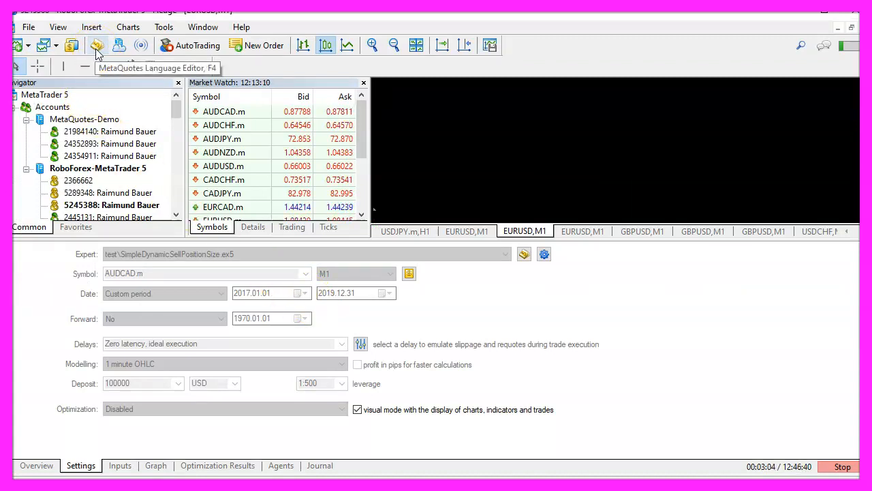
- From MetaEditor start a new file as an Expert Advisor from template
left_click(97, 45)
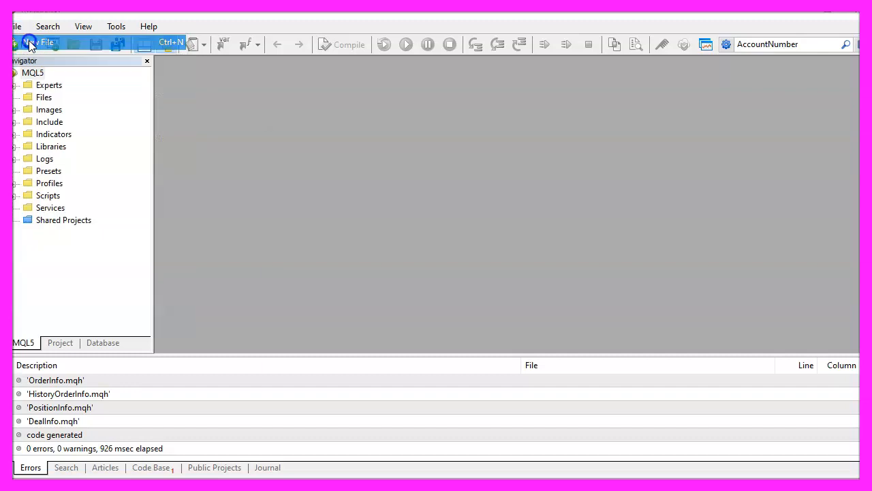
left_click(27, 42)
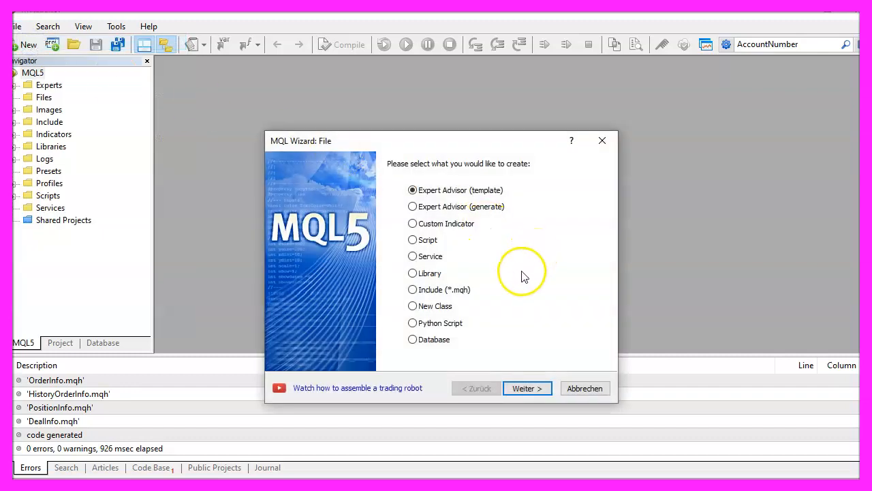
left_click(526, 387)
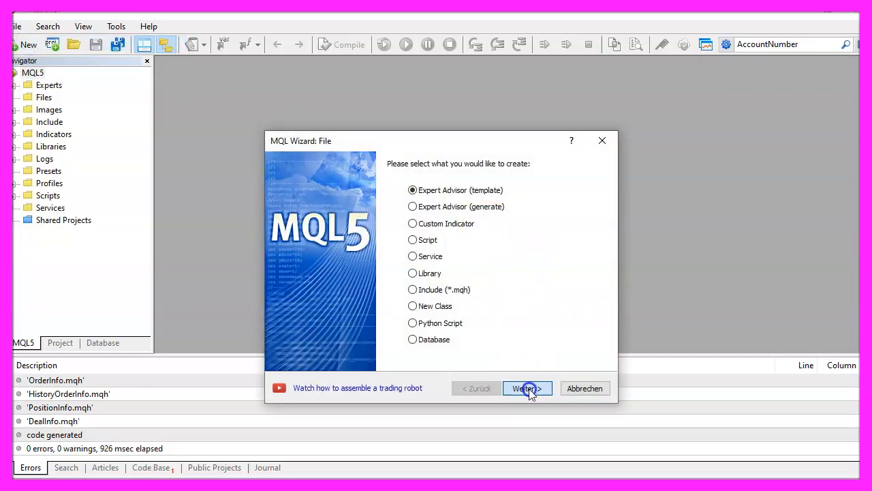
left_click(526, 387)
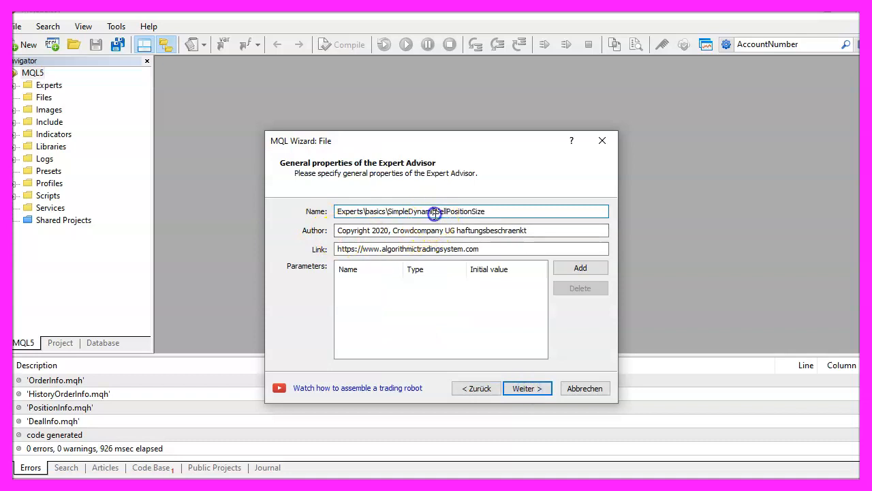
- Name the expert SimpleDynamicSellPositionSize and finish the wizard with only an empty OnTick
double_click(433, 212)
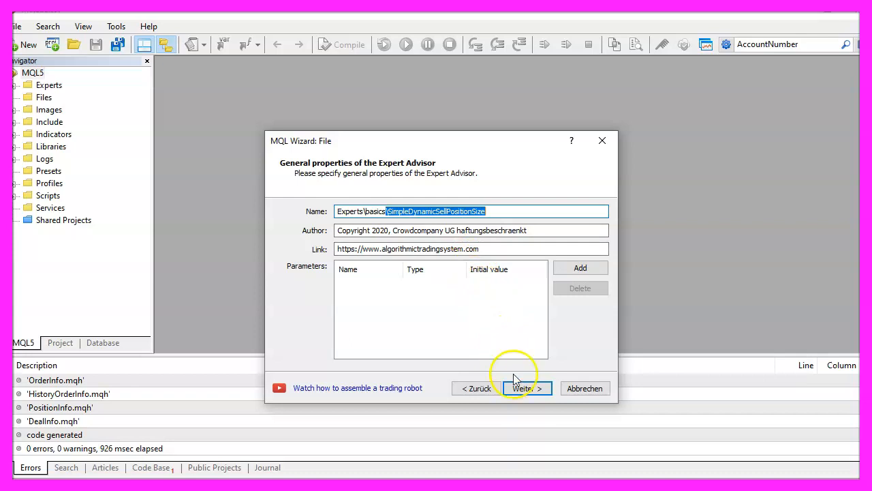
left_click(526, 387)
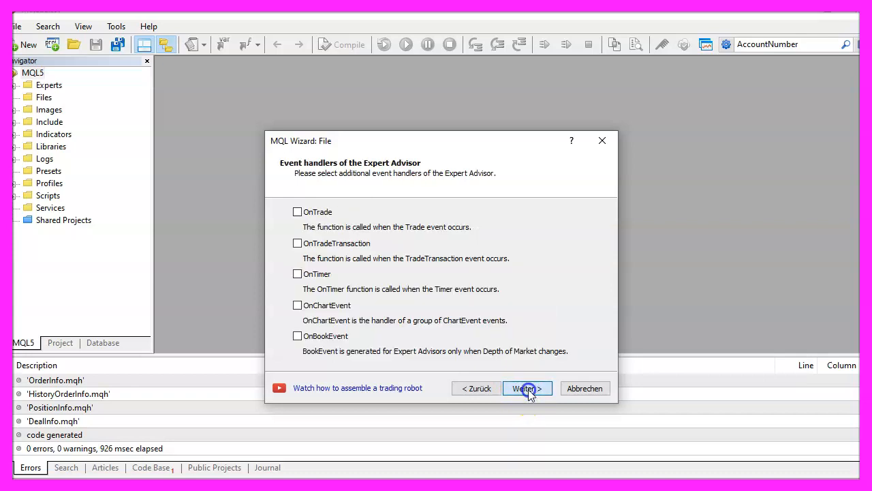
left_click(526, 387)
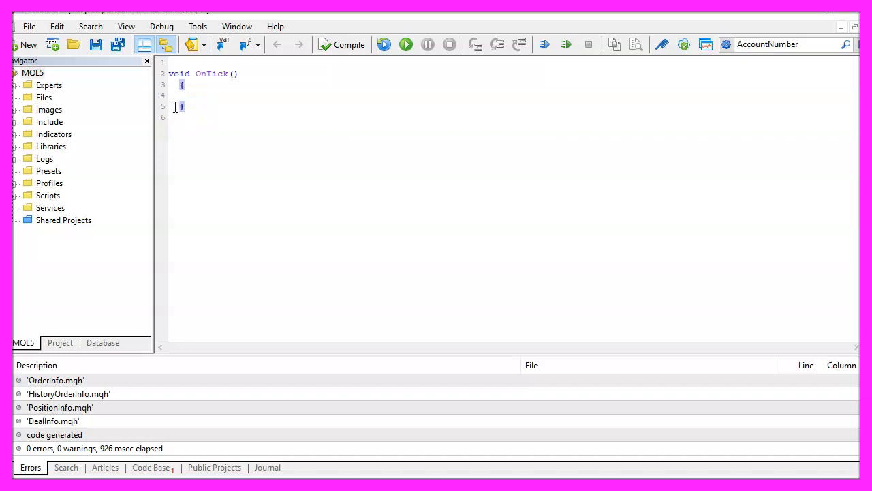
- Add #include<Trade\Trade.mqh> and declare CTrade trade above OnTick
type("#include<Trade\\Trade.mqh>")
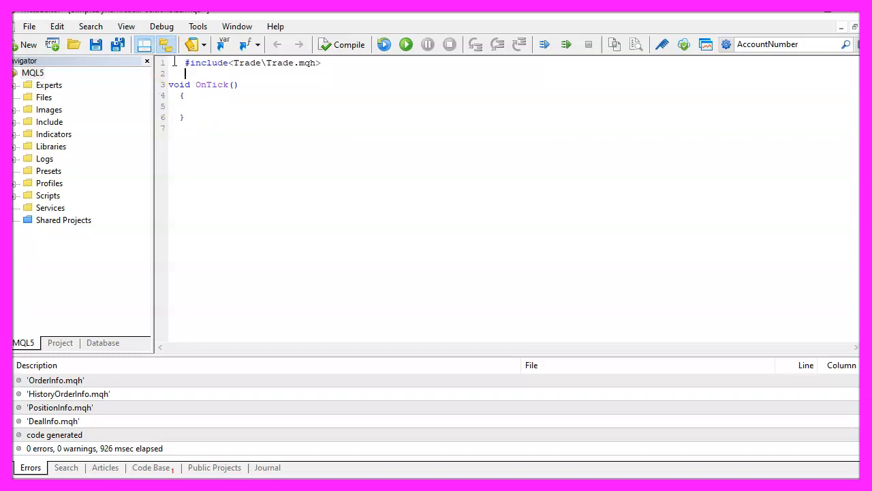
double_click(279, 63)
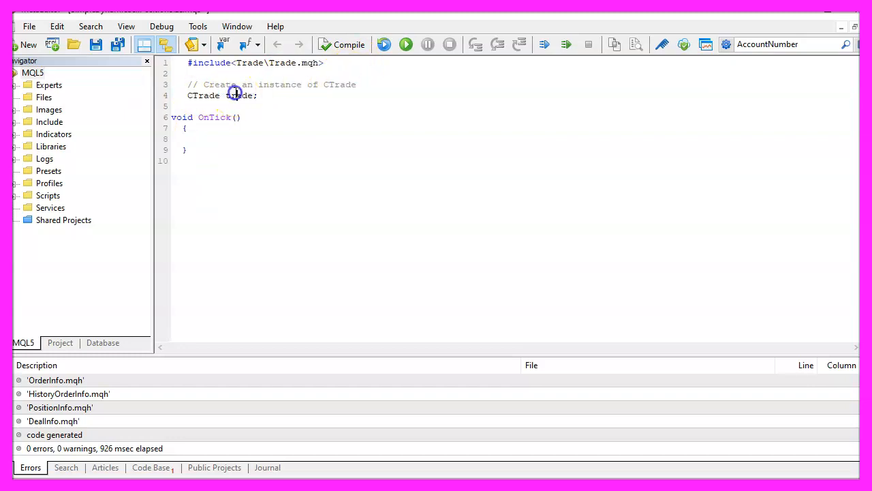
double_click(239, 95)
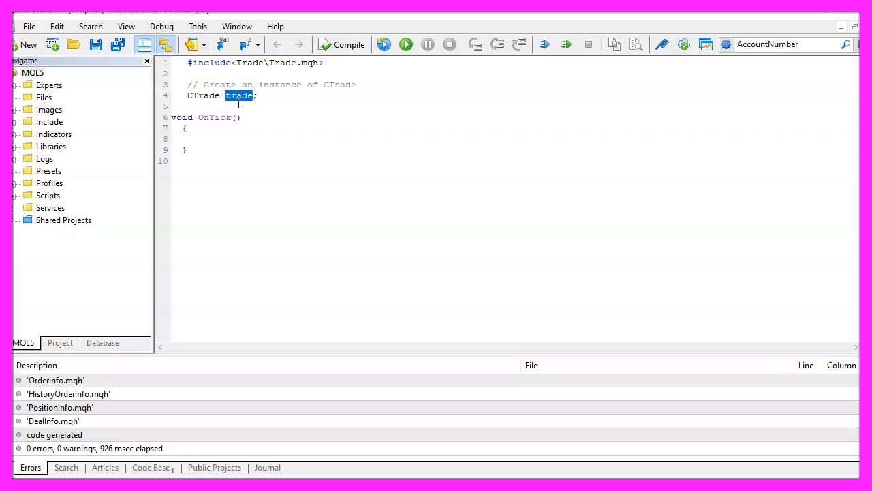
left_click(183, 128)
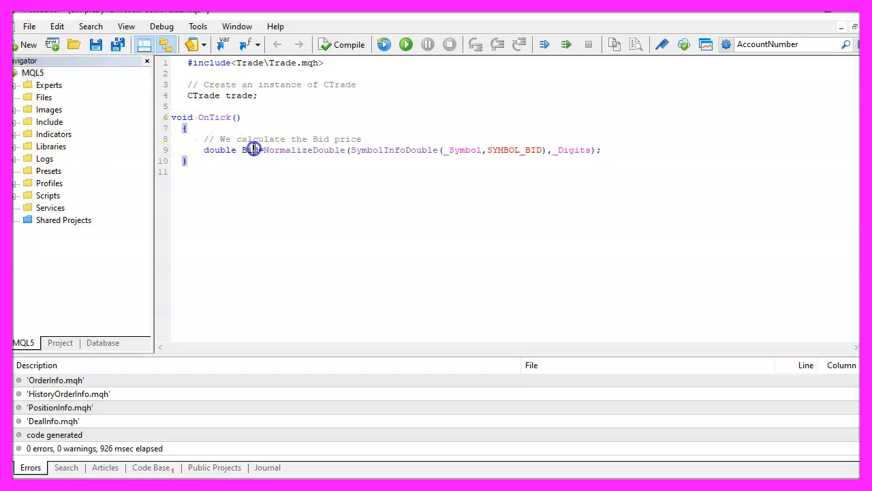
- Add double Bid=NormalizeDouble(SymbolInfoDouble(_Symbol,SYMBOL_BID),_Digits) with a comment in OnTick
double_click(249, 150)
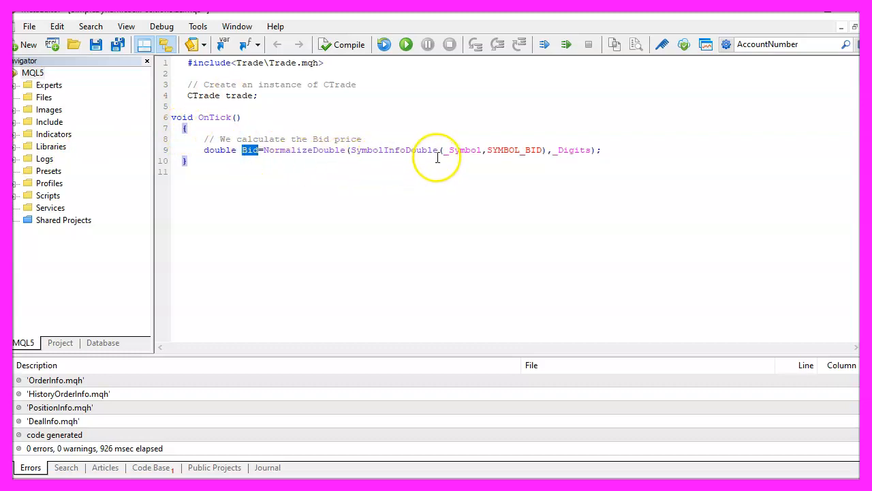
left_click(456, 150)
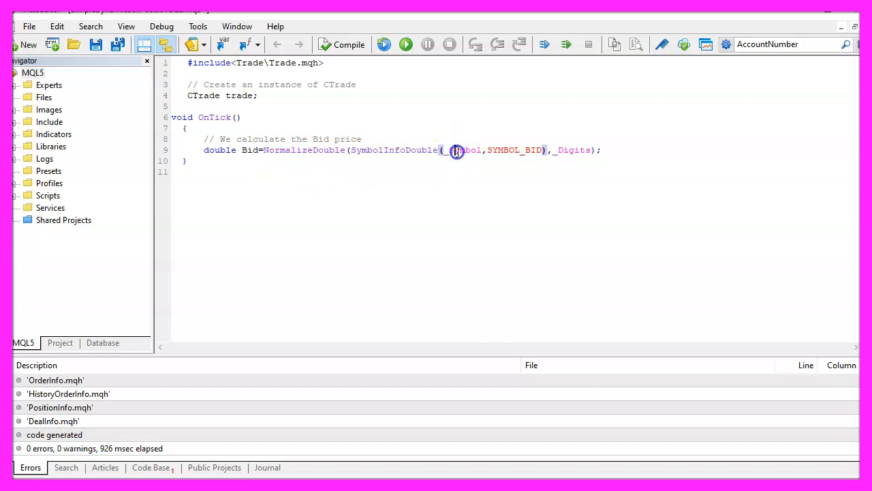
double_click(463, 150)
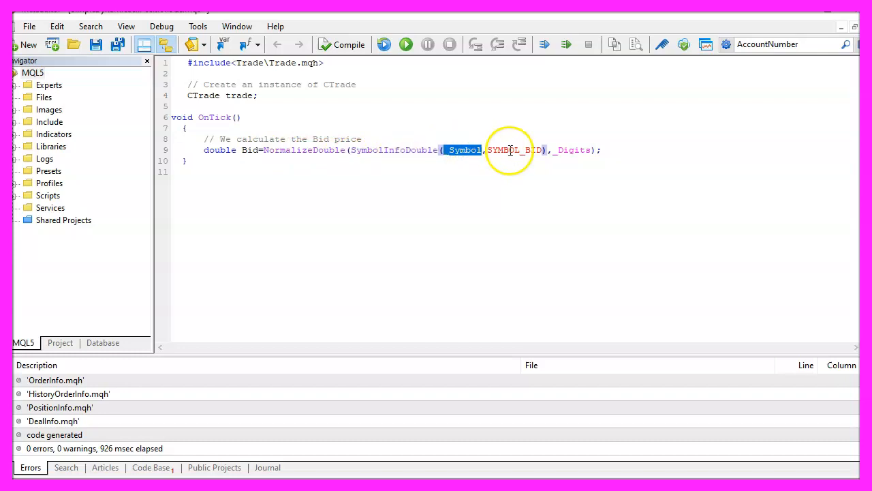
double_click(515, 150)
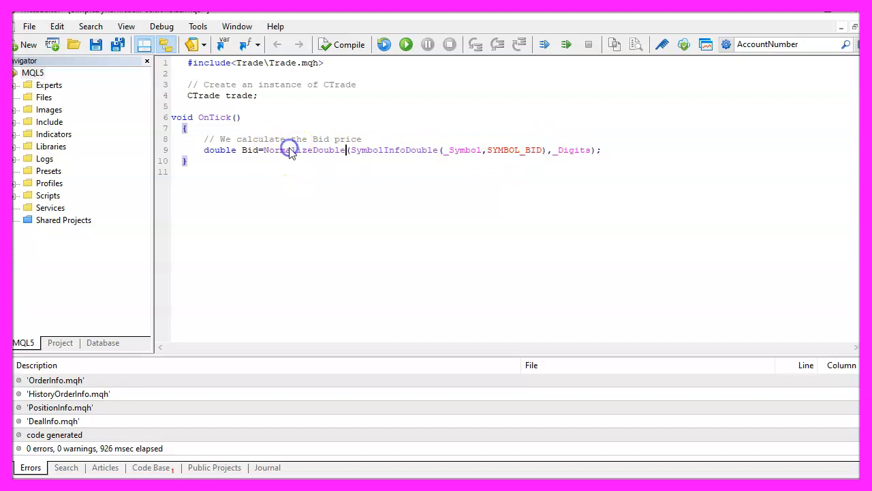
double_click(572, 149)
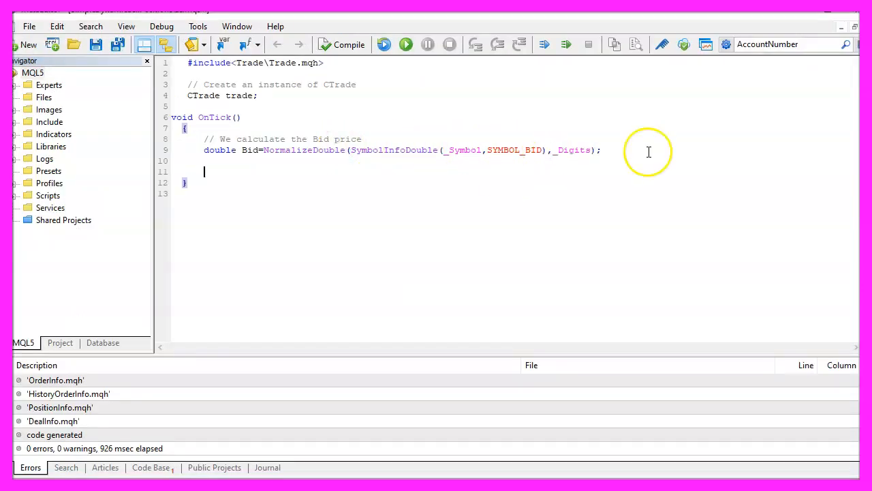
- Store Equity and Balance from AccountInfoDouble(ACCOUNT_EQUITY) and AccountInfoDouble(ACCOUNT_BALANCE) with comments
type("// We calculate the Equity")
type("double Equity = AccountInfoDouble(ACCOUNT_EQUITY);")
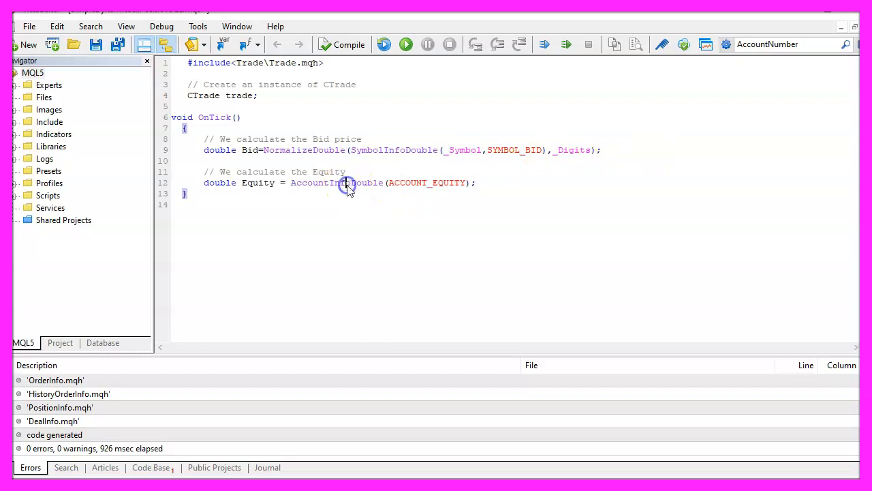
double_click(337, 182)
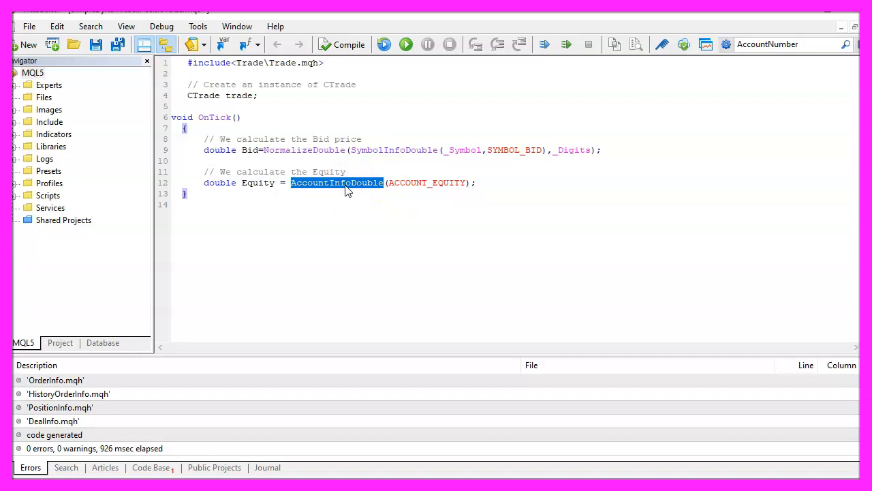
double_click(427, 182)
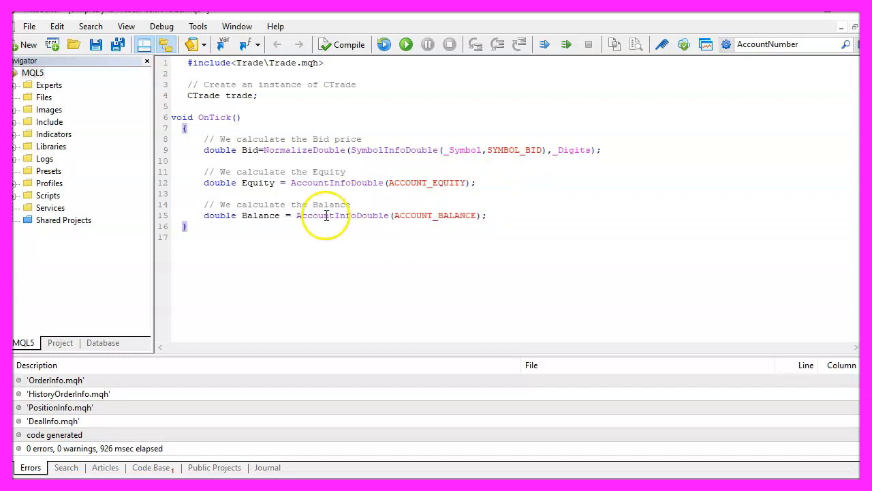
double_click(260, 215)
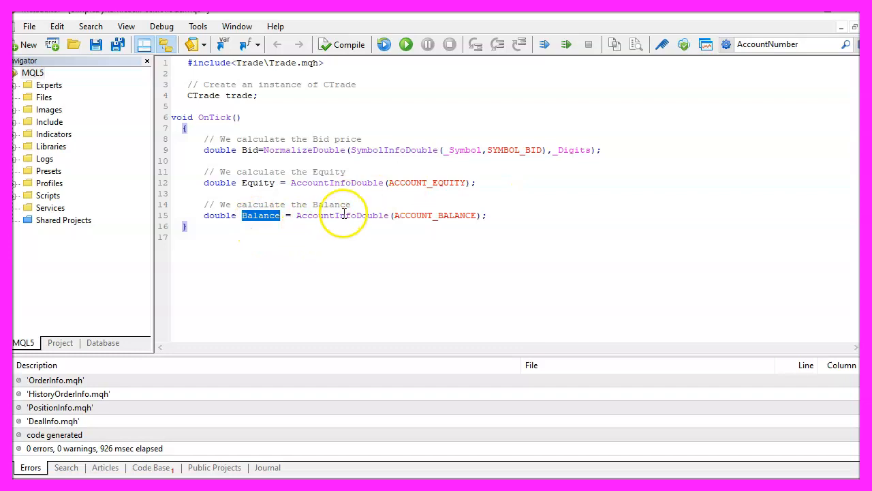
double_click(342, 215)
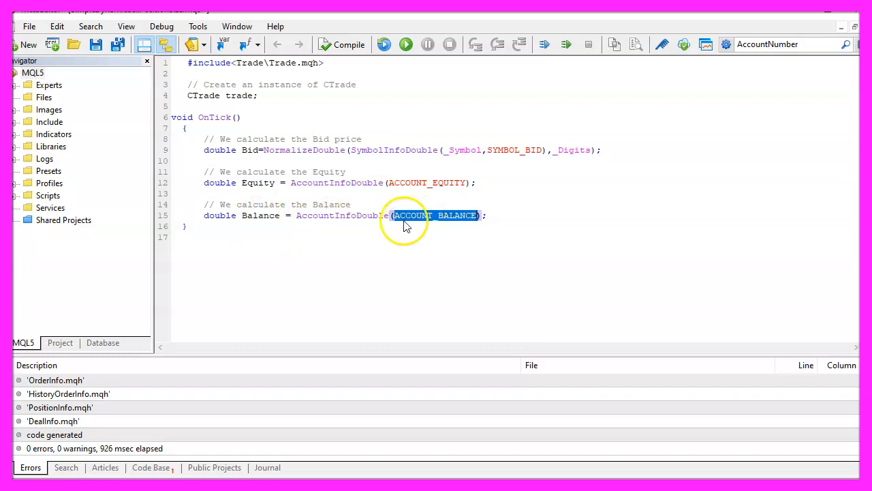
- Add double PositionSize=NormalizeDouble(Equity/100000,2) with a comment and blank lines below
type("// We calculate the Position Size")
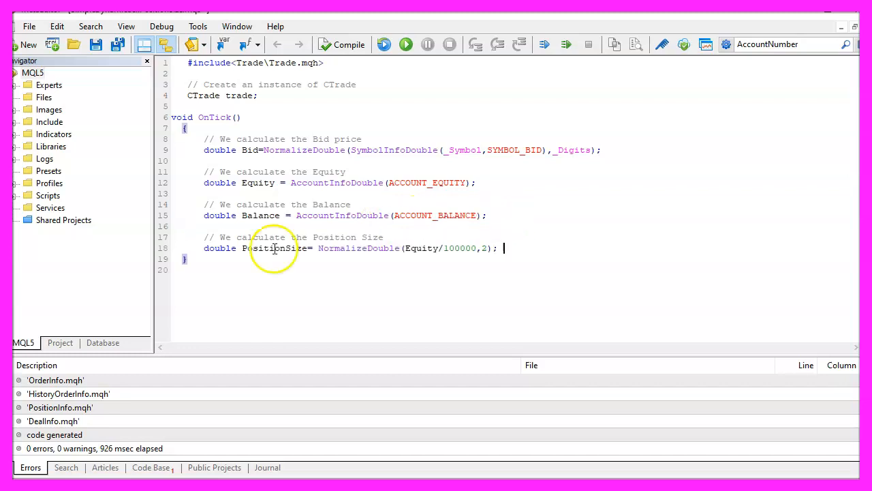
double_click(275, 248)
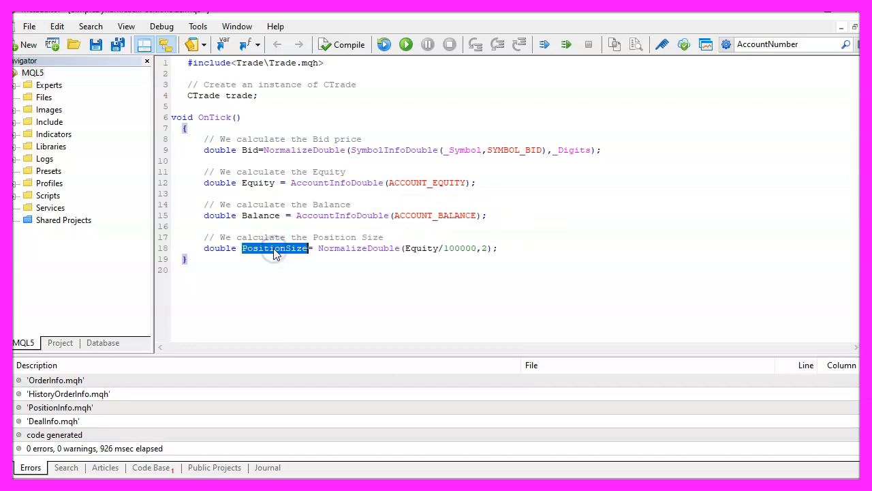
double_click(359, 248)
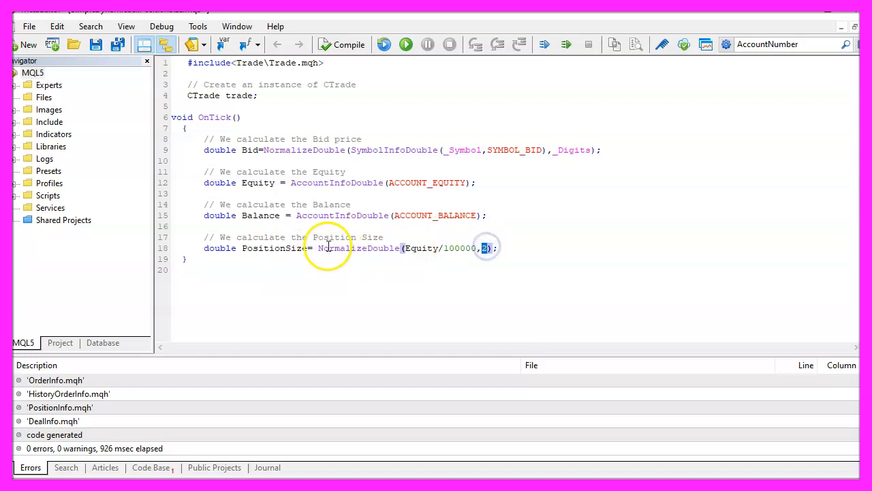
double_click(357, 248)
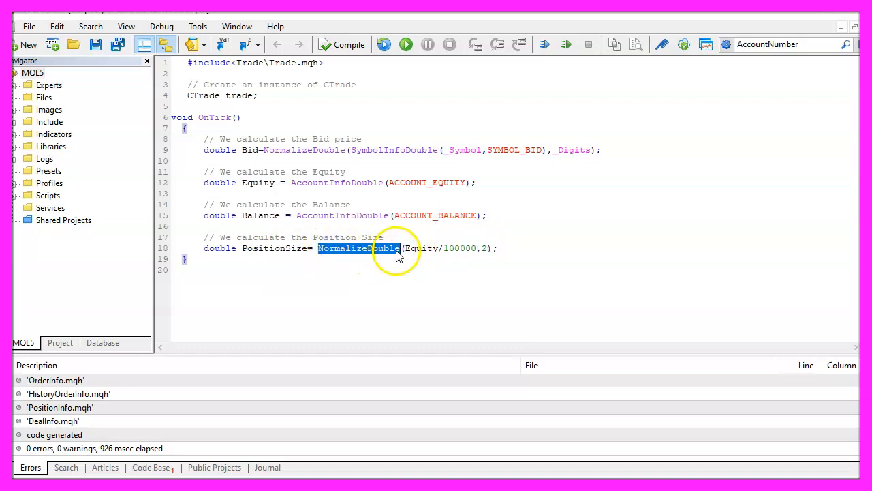
double_click(420, 248)
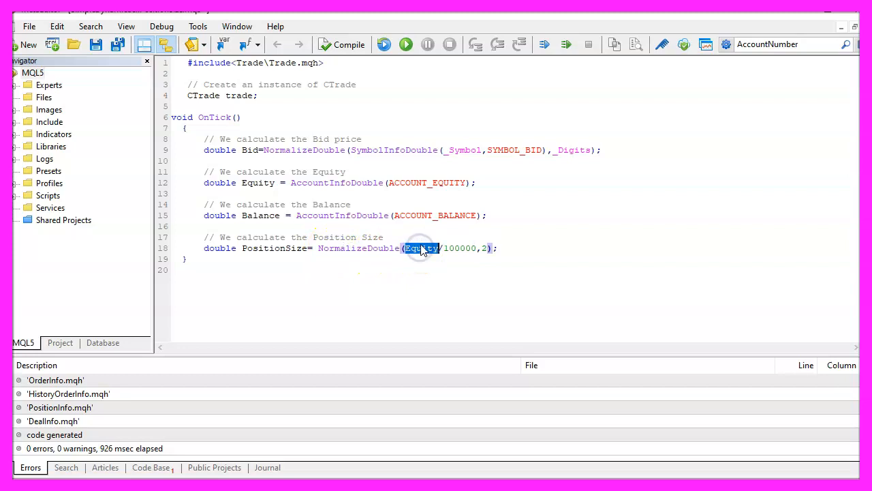
left_click(449, 248)
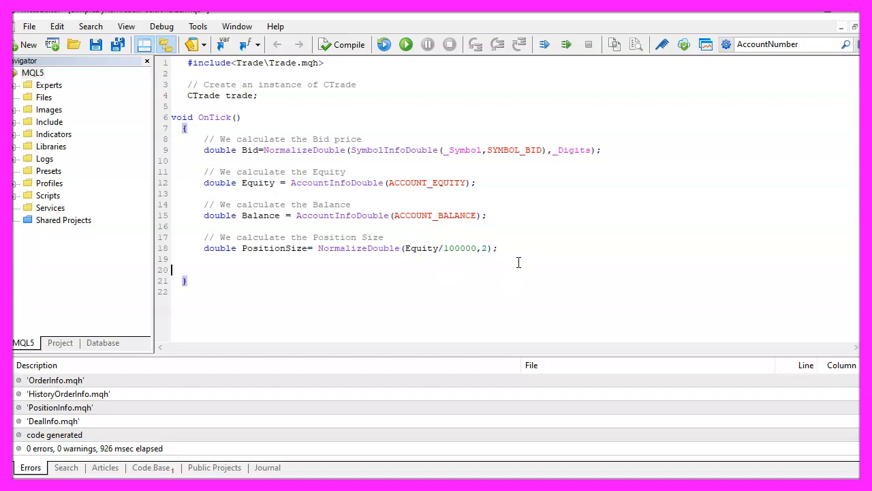
- Add Equity>=Balance and PositionsTotal()==0 checks placing trade.Sell with PositionSize and 150-point SL/TP, plus a Comment block
type("// If Equity a least equals Balance")
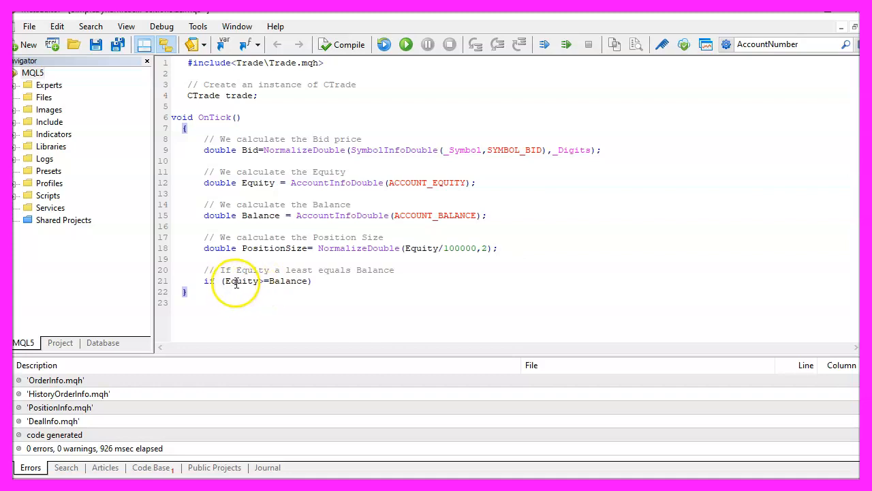
double_click(239, 280)
type("if (PositionsTotal()==0)")
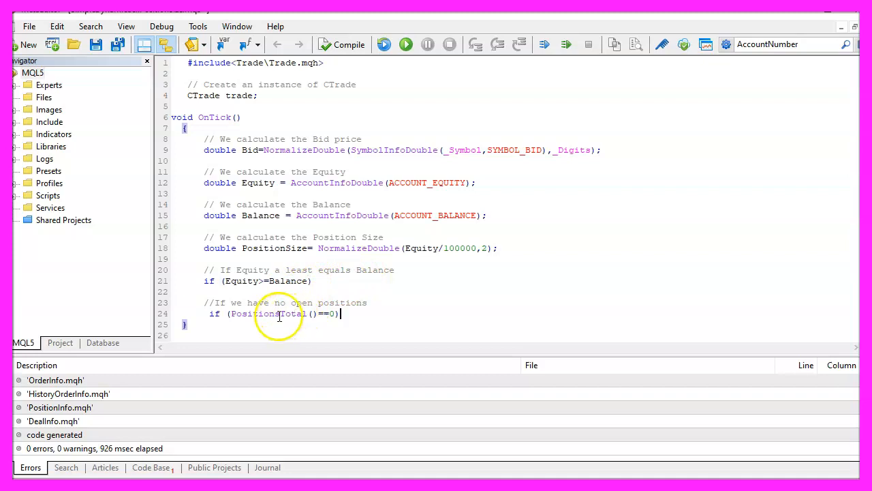
double_click(267, 314)
type("trade.Sell(PositionSize,NULL,Bid,(Bid+150 * _Point),(Bid-150 * _Point),NULL);")
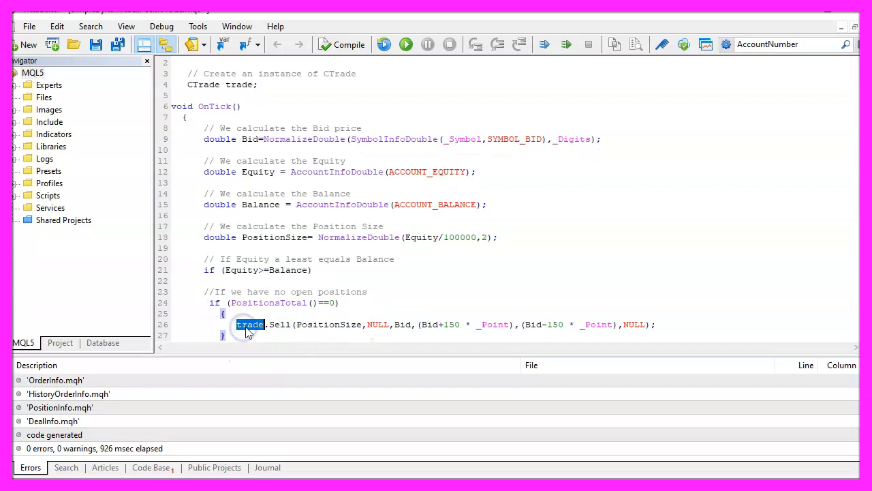
double_click(278, 325)
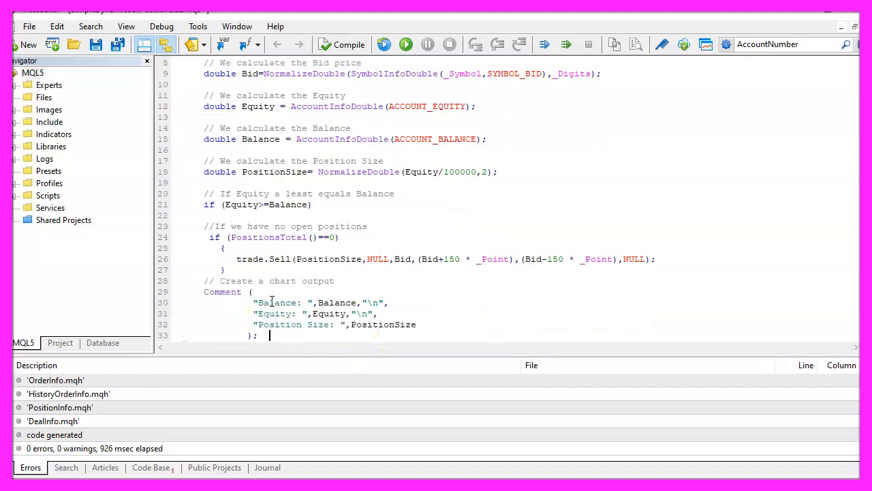
double_click(222, 291)
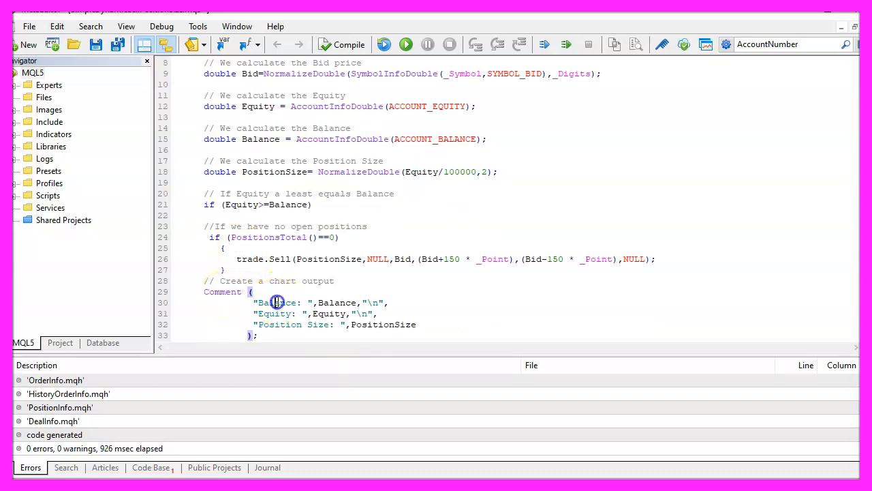
double_click(273, 312)
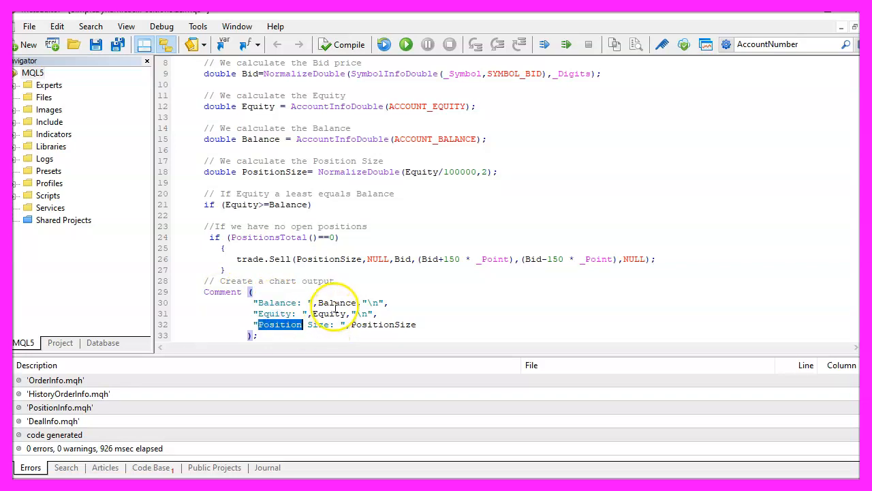
double_click(382, 325)
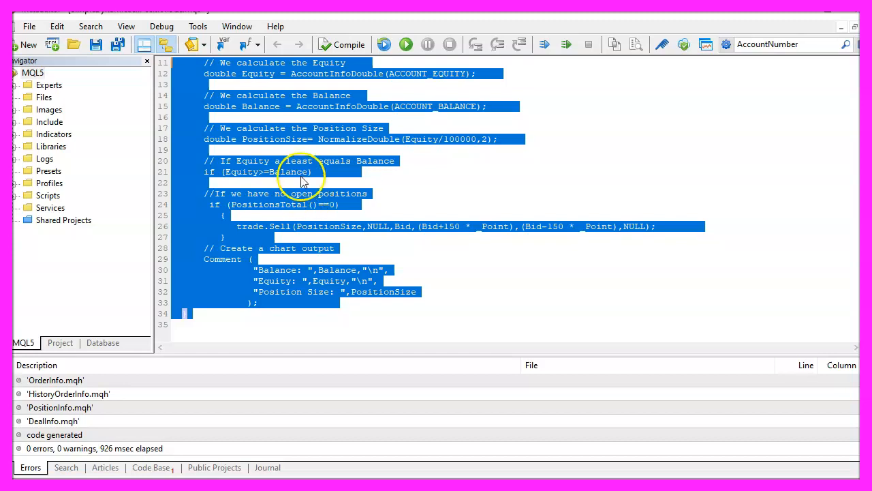
mouse_move(300, 194)
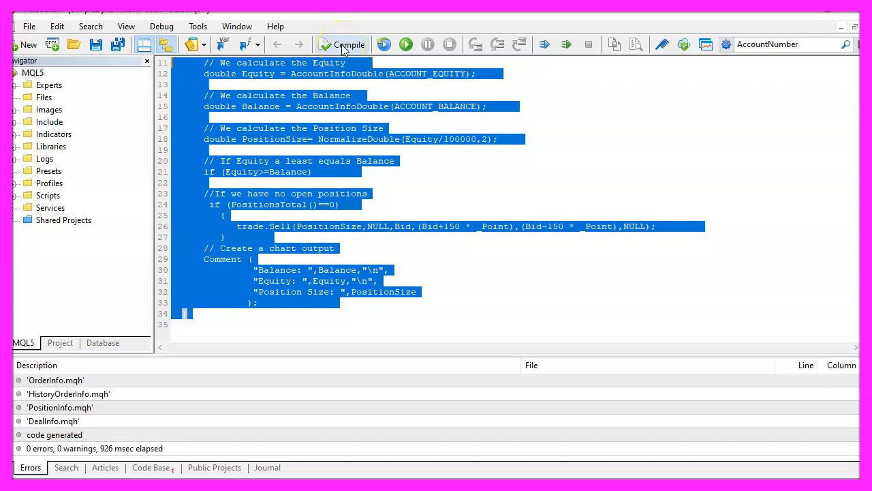
- Compile the expert advisor with 0 errors and 0 warnings
left_click(349, 44)
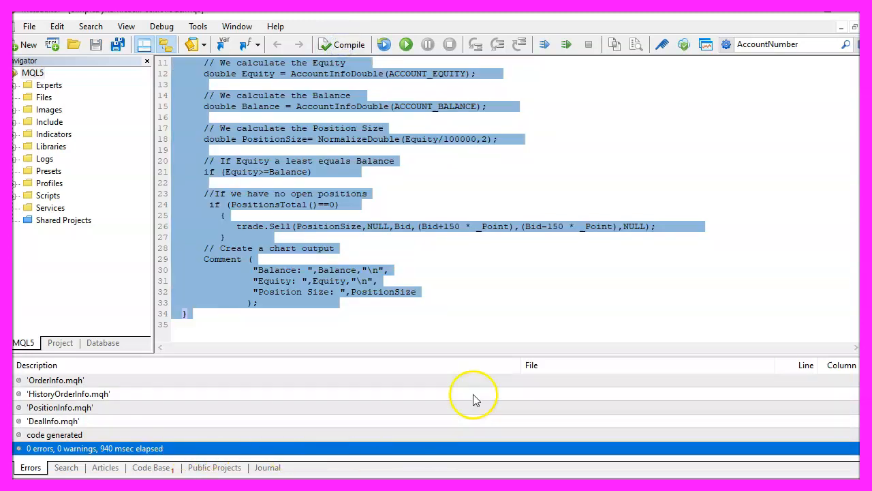
mouse_move(643, 194)
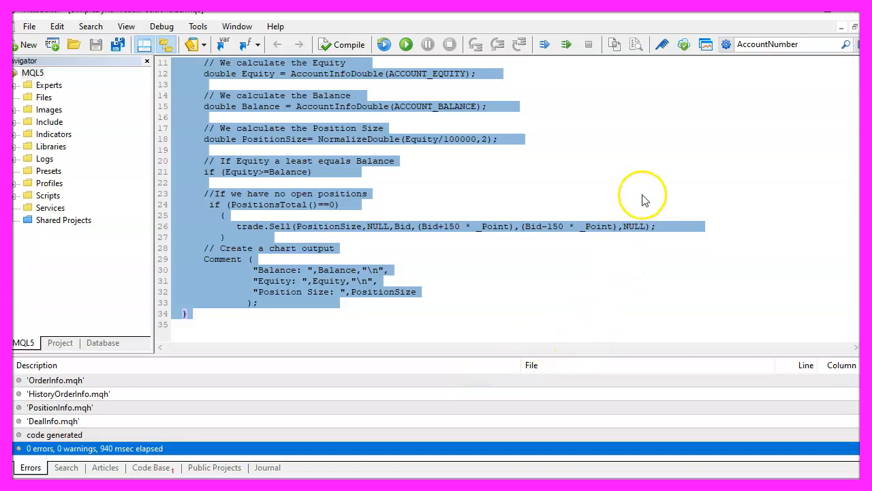
mouse_move(706, 44)
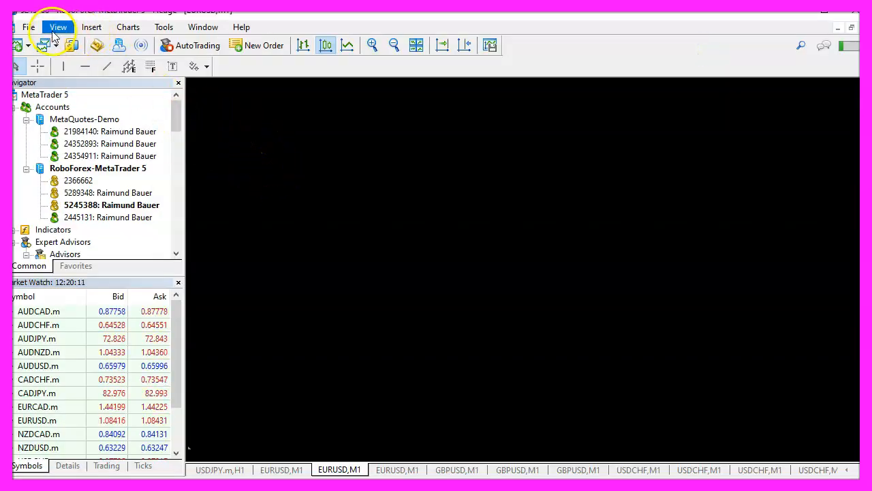
- Show the Strategy Tester, enable visual mode and start the backtest of SimpleDynamicSellPositionSize on AUDCAD
left_click(57, 27)
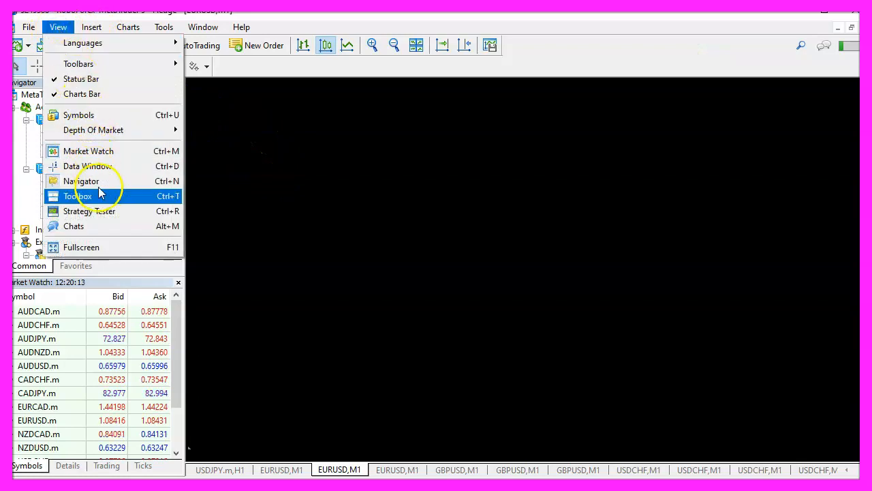
mouse_move(100, 210)
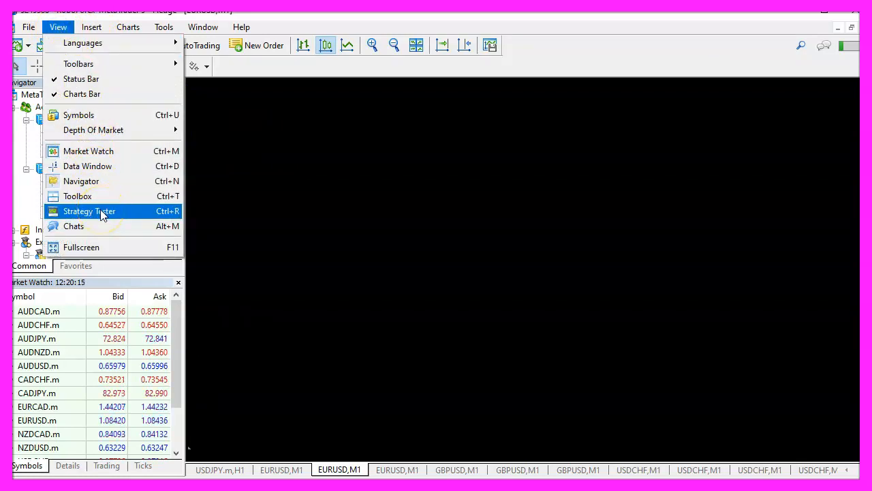
left_click(88, 209)
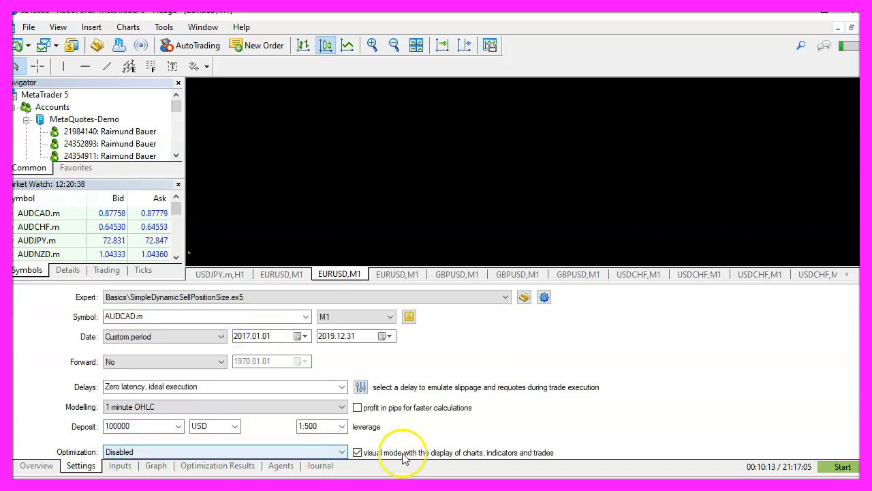
left_click(357, 453)
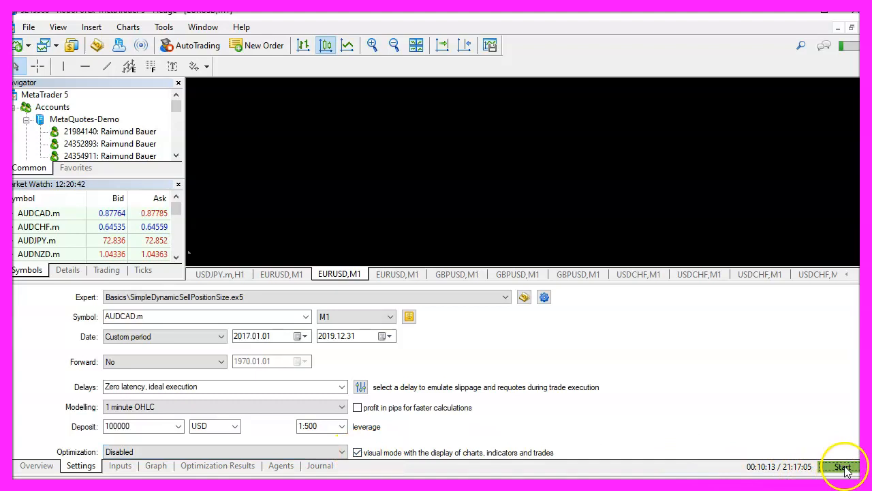
left_click(844, 466)
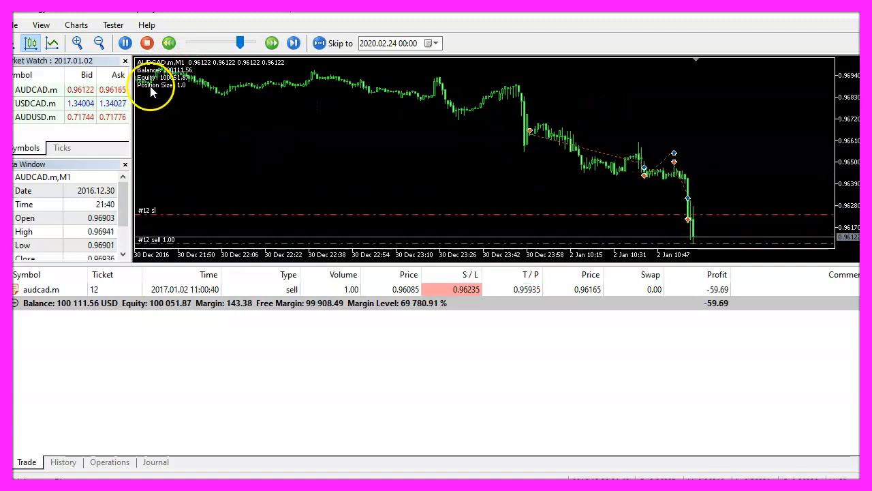
- Speed up the visual test playback while sells open with volume shrinking from 1.00 to 0.98 lots
left_click(293, 43)
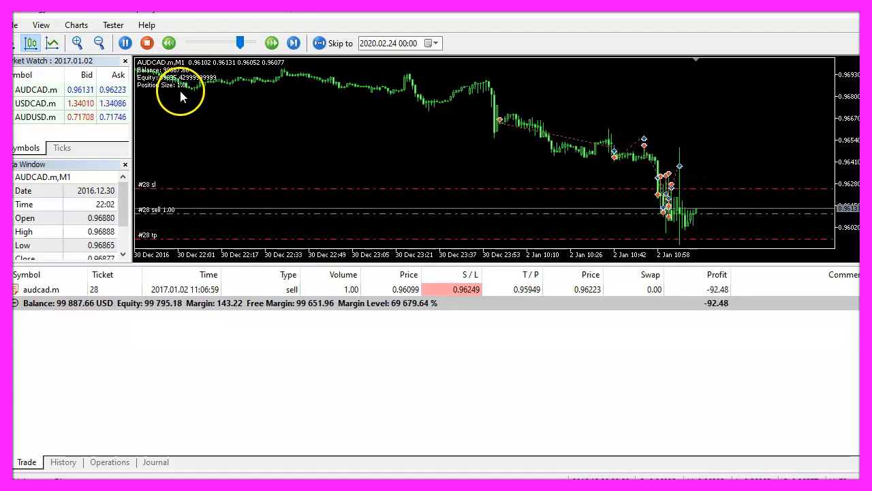
left_click(271, 42)
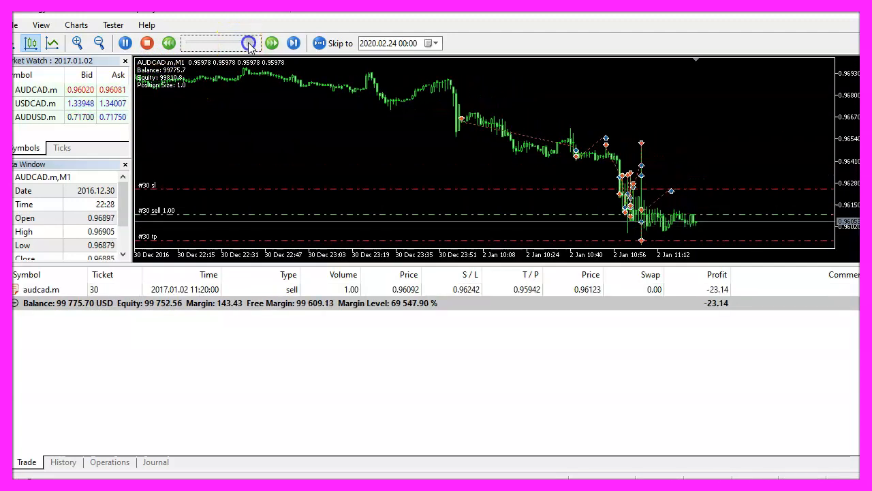
left_click(272, 42)
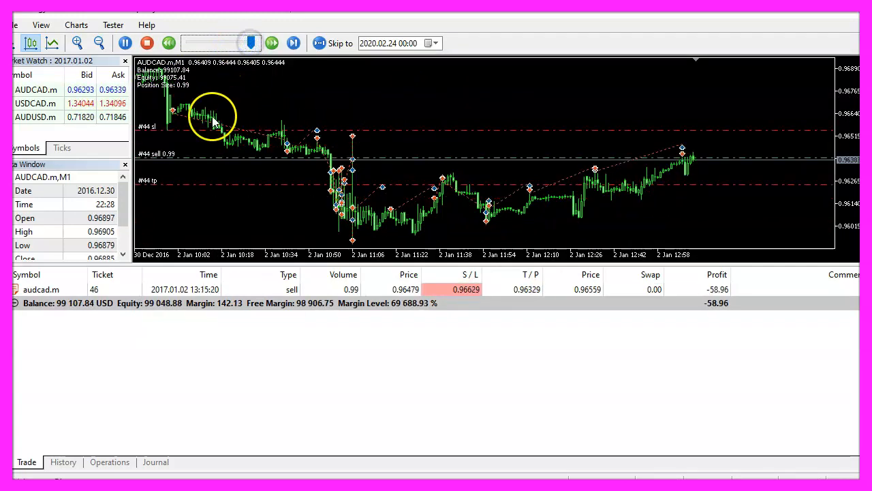
left_click(293, 42)
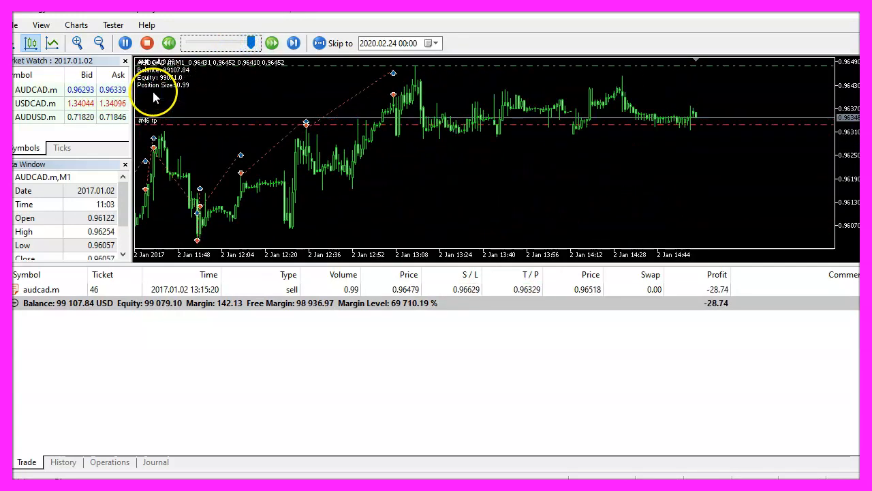
left_click(294, 42)
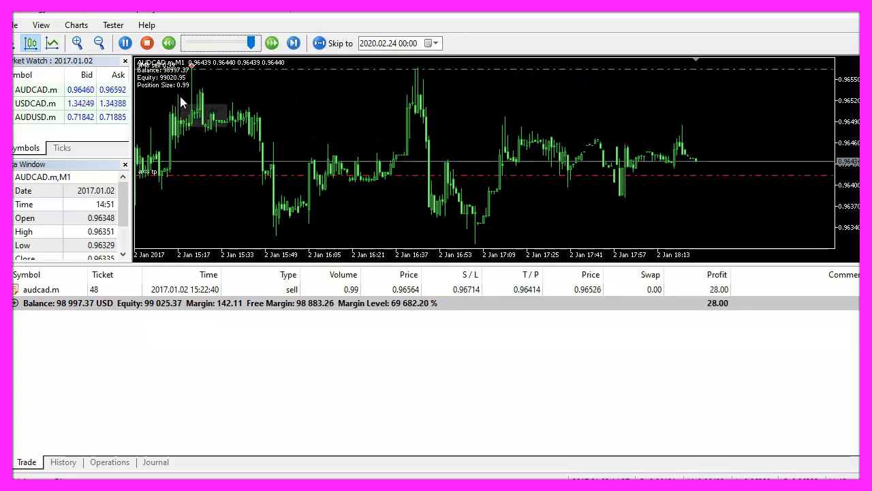
left_click(294, 43)
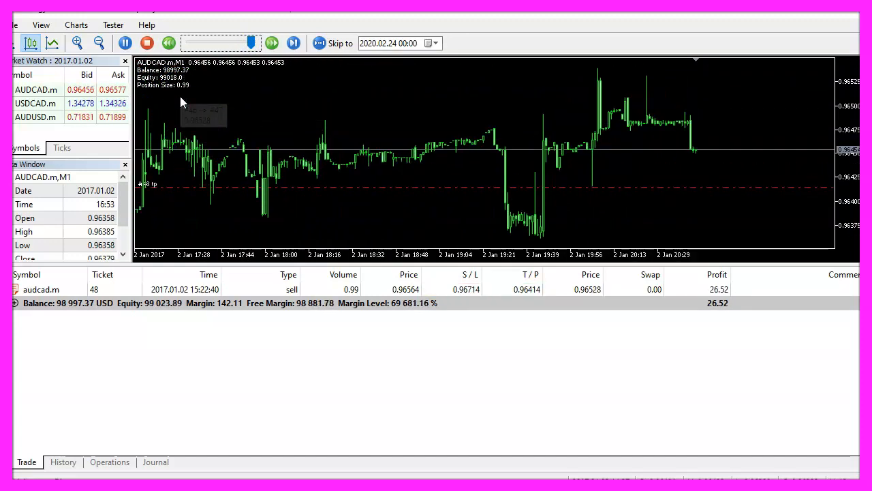
left_click(273, 42)
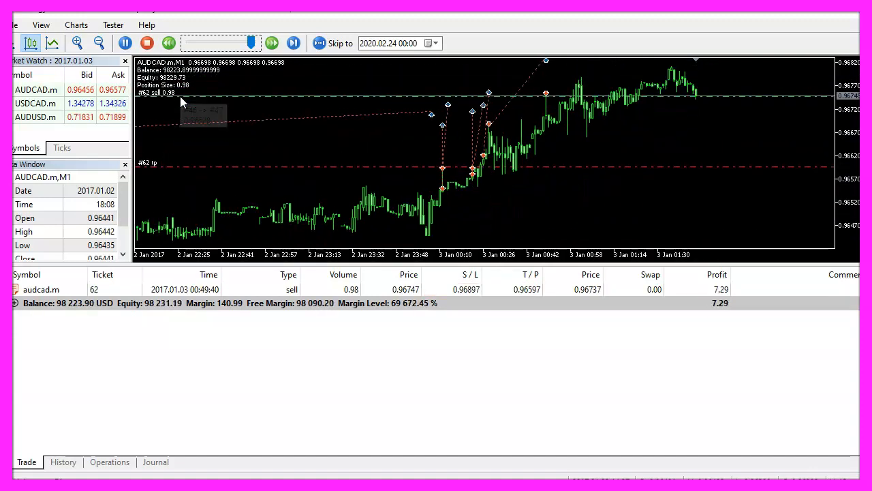
left_click(294, 43)
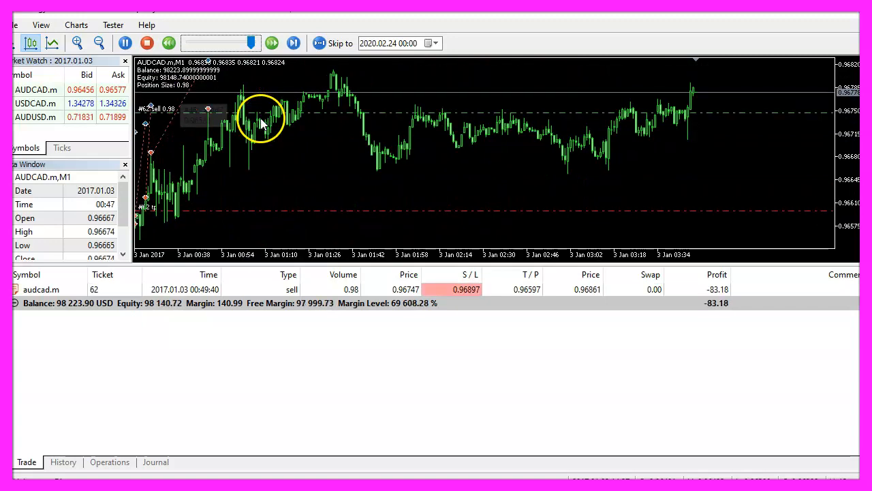
left_click(293, 42)
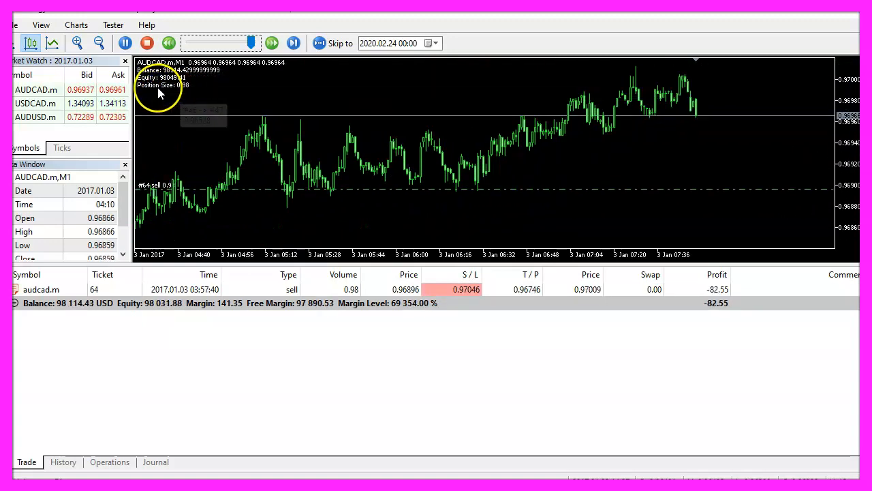
left_click(293, 43)
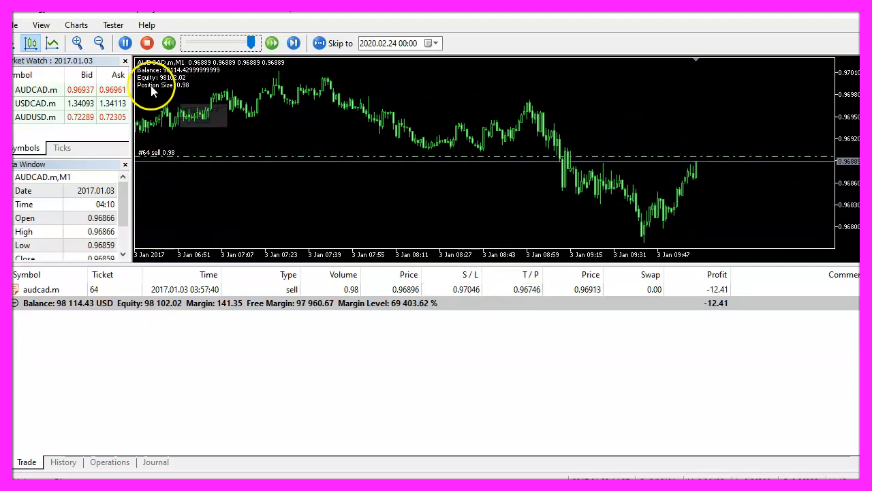